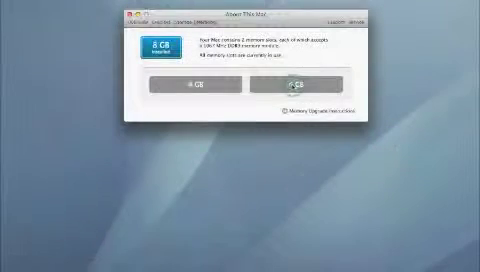
Close the memory details window showing 8 GB across two 4 GB slots
left_click(8, 8)
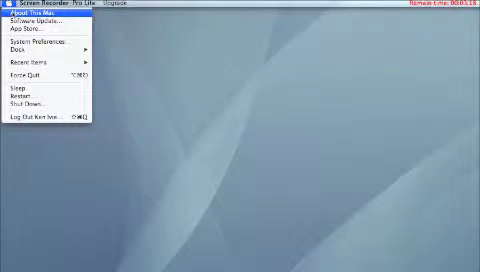
Open Apple's 'iMac: How to remove or install memory' support article in Safari
left_click(30, 17)
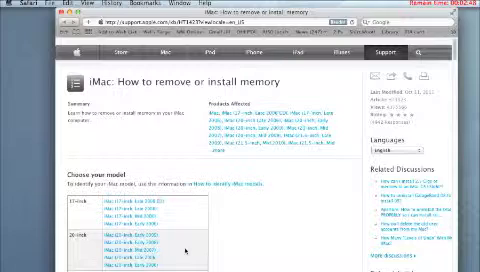
Jump to the iMac model's memory specifications, showing memory type and per-slot maximum
left_click(11, 5)
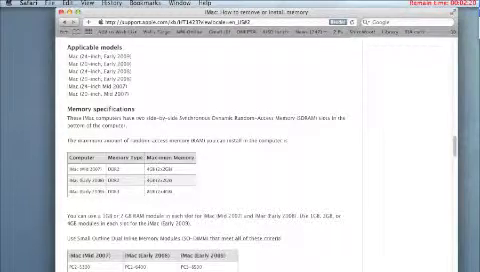
Open About This Mac from the Apple menu, showing 8 GB 1067 MHz DDR3 memory
left_click(9, 5)
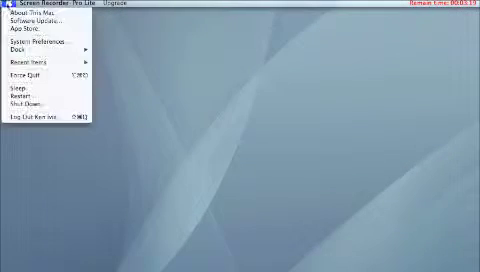
left_click(28, 21)
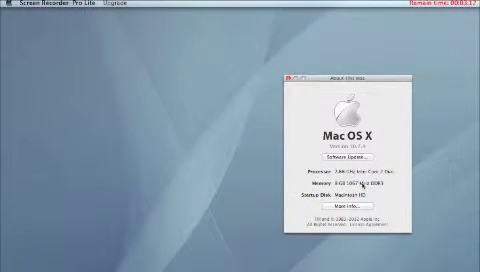